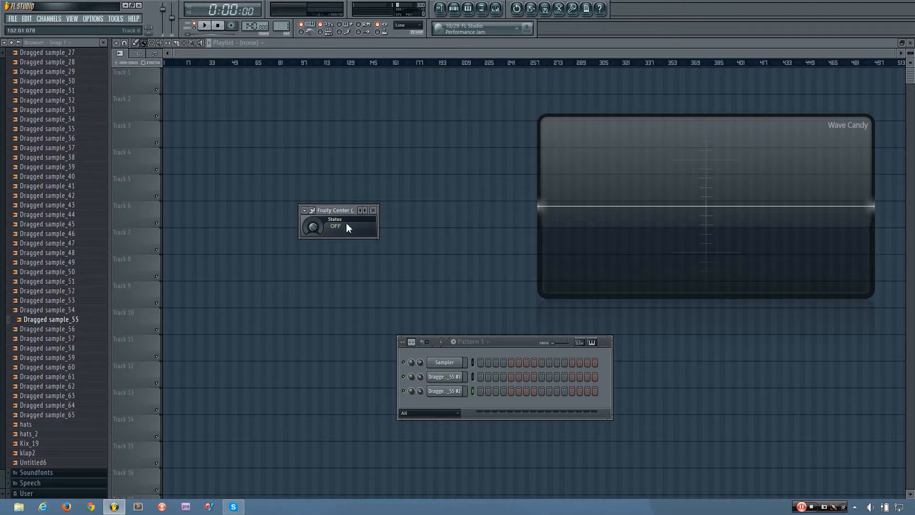
pyautogui.moveTo(333, 210)
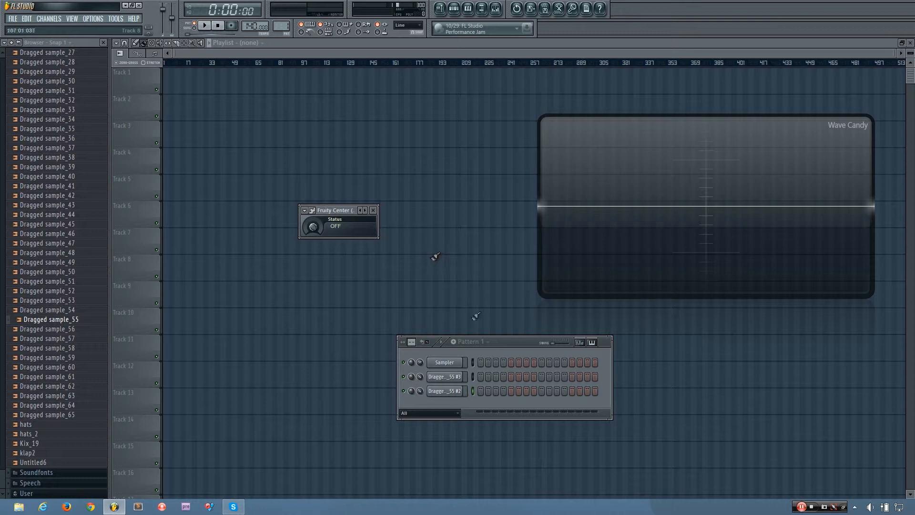
# Drag the Fruity Center plugin window aside to clear space on screen.
pyautogui.click(445, 376)
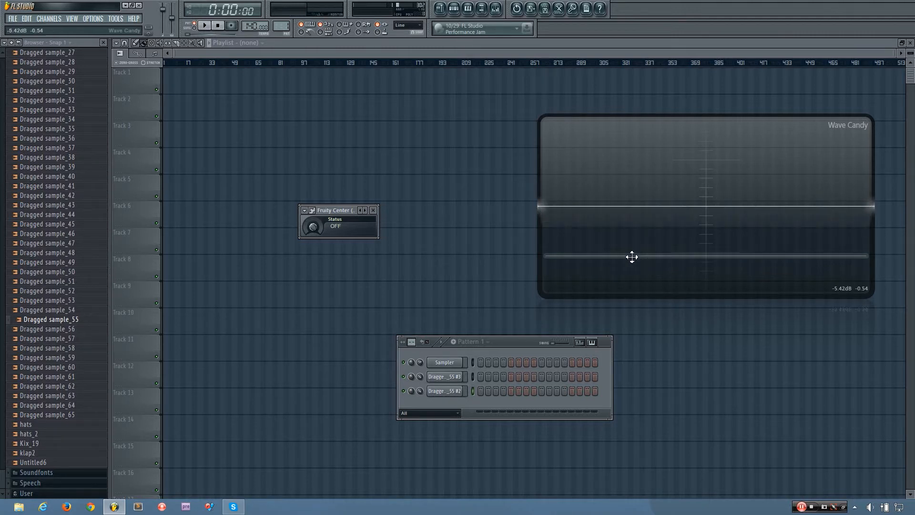
pyautogui.moveTo(632, 256); pyautogui.dragTo(588, 209)
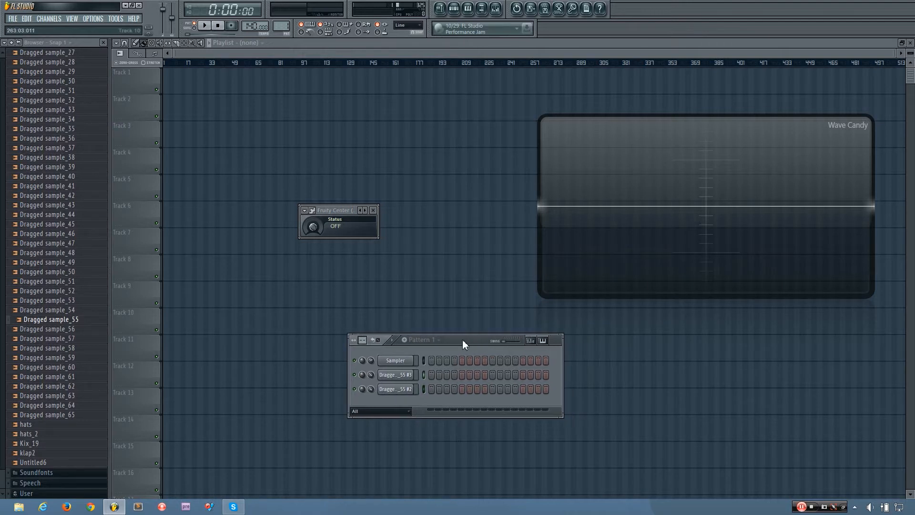
pyautogui.moveTo(469, 345)
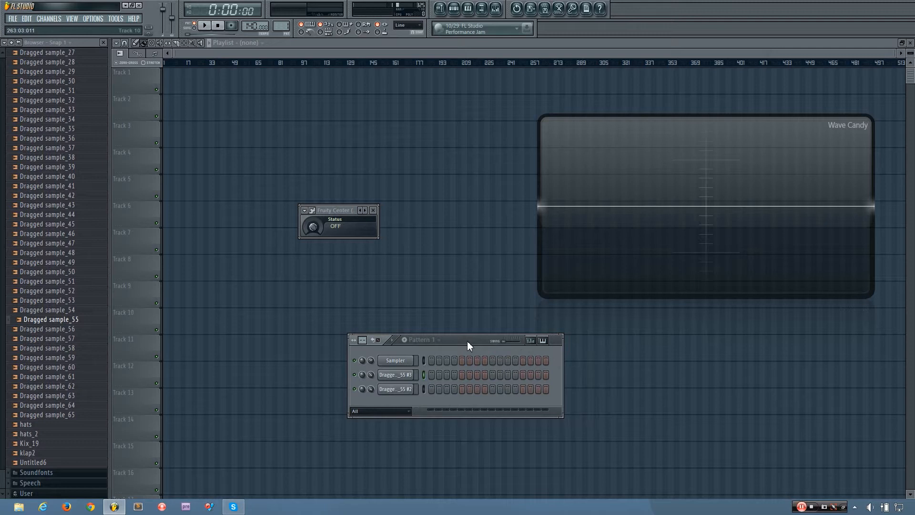
pyautogui.moveTo(481, 320)
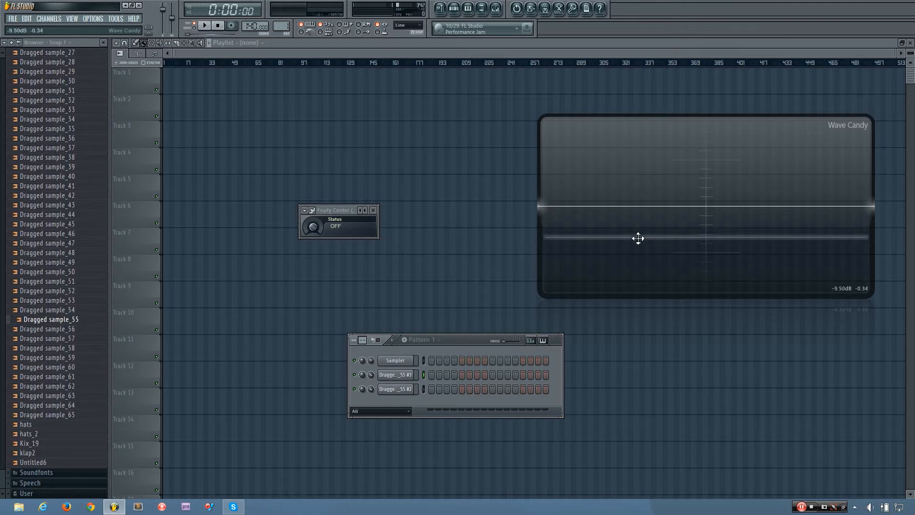
pyautogui.moveTo(638, 239); pyautogui.dragTo(565, 166)
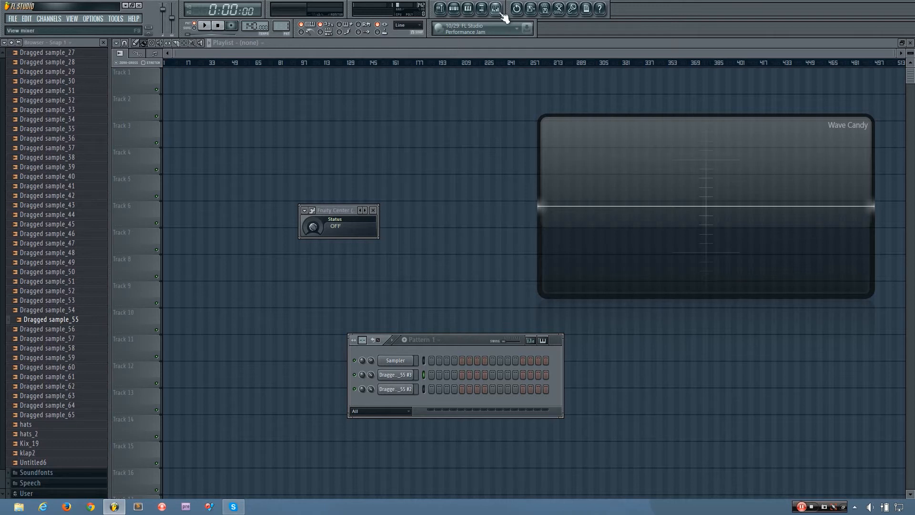
# Show the mixer (F9) and move the Pattern window off the master track.
pyautogui.click(495, 8)
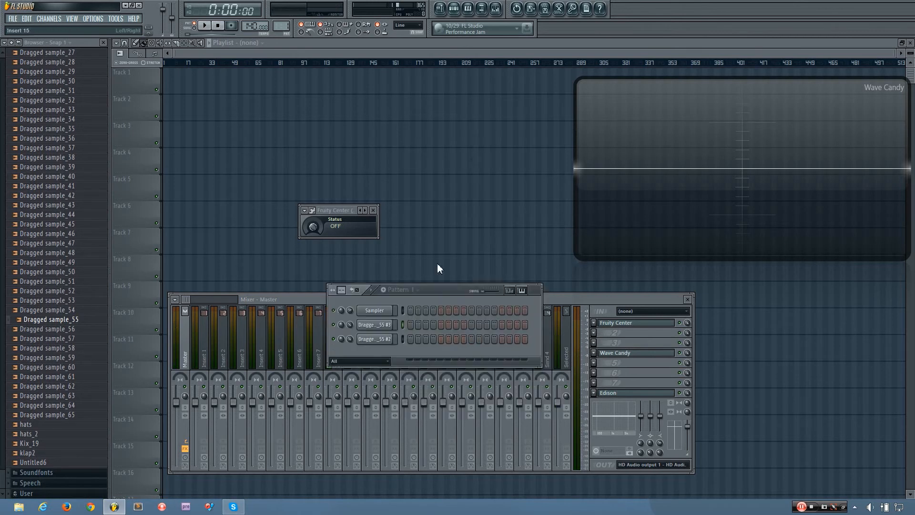
pyautogui.moveTo(397, 290); pyautogui.dragTo(396, 109)
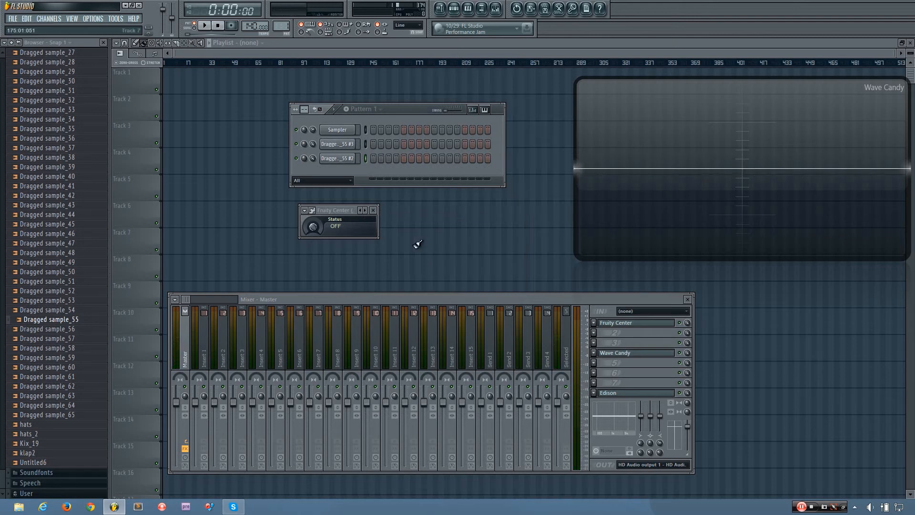
pyautogui.moveTo(366, 154)
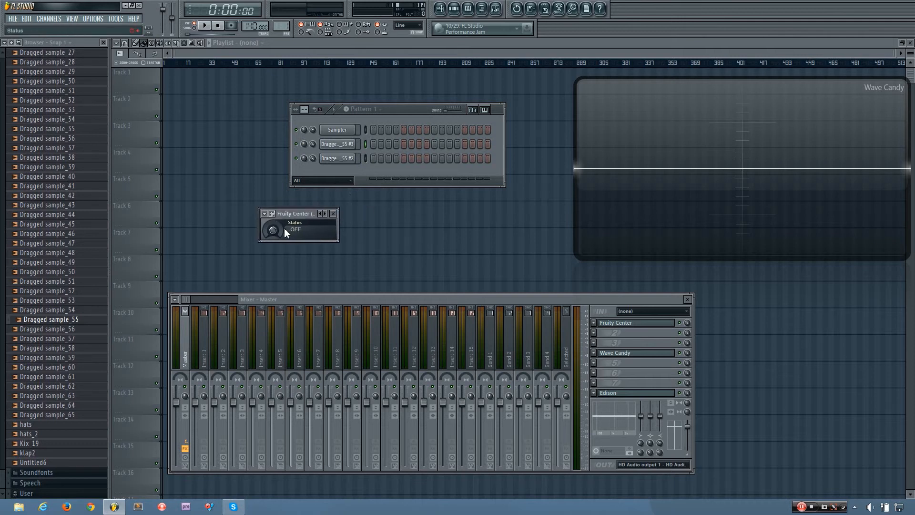
# Switch Fruity Center ON and start playback so Wave Candy shows the centred waveform.
pyautogui.click(272, 229)
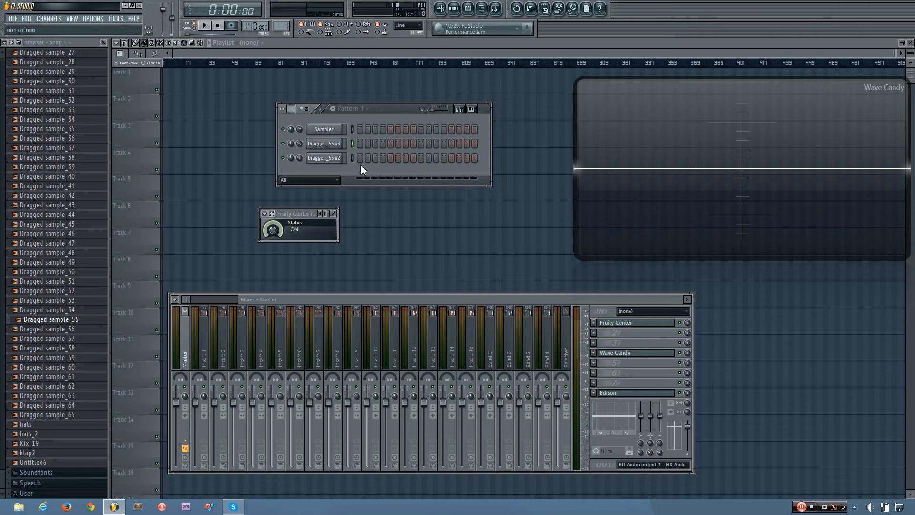
pyautogui.click(204, 24)
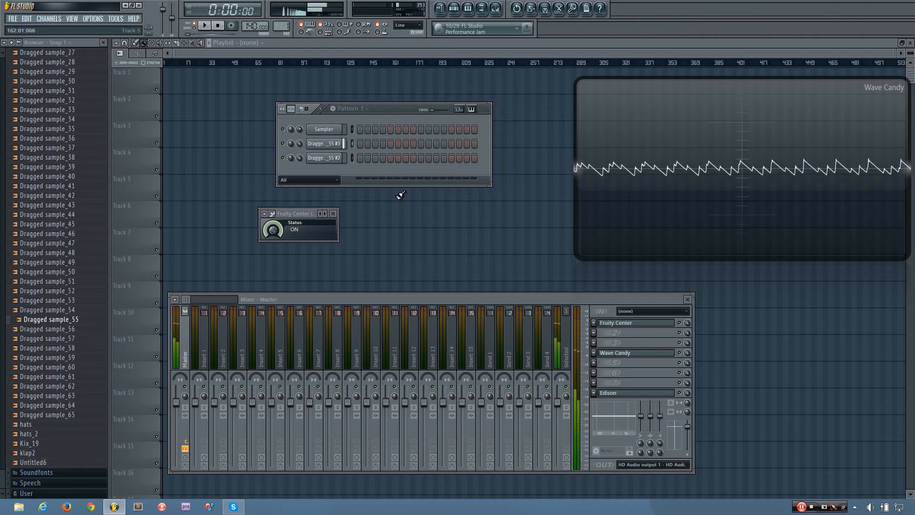